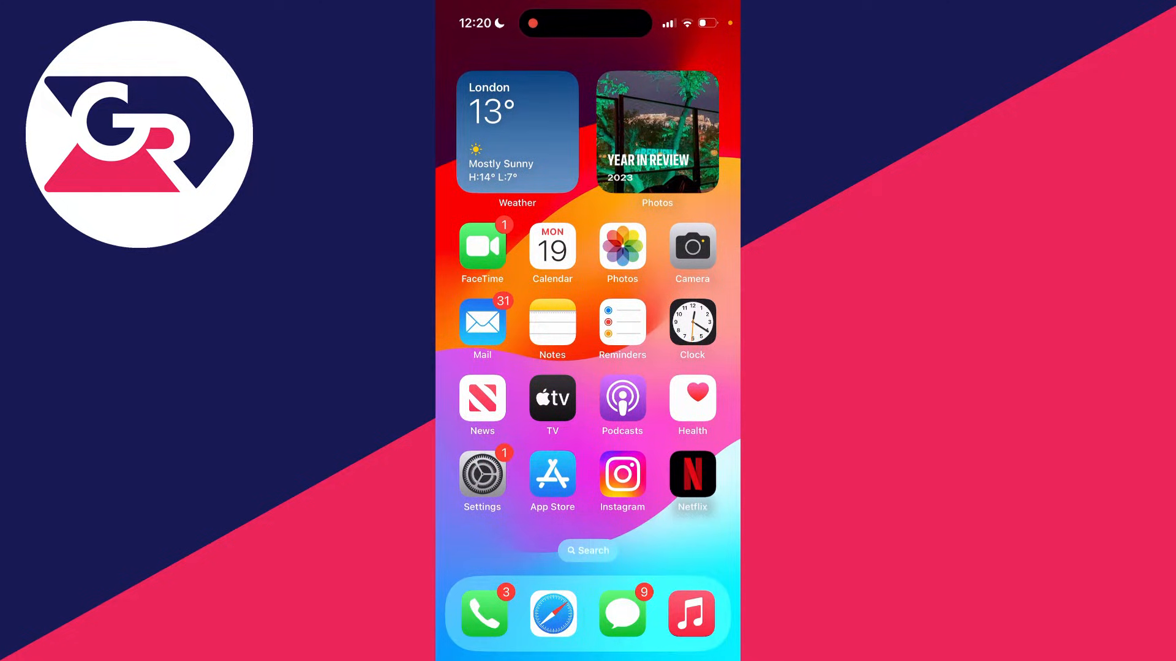
Step: Reach Screen Time's Content & Privacy Restrictions, showing web content limited to Allowed Websites
left_click(552, 613)
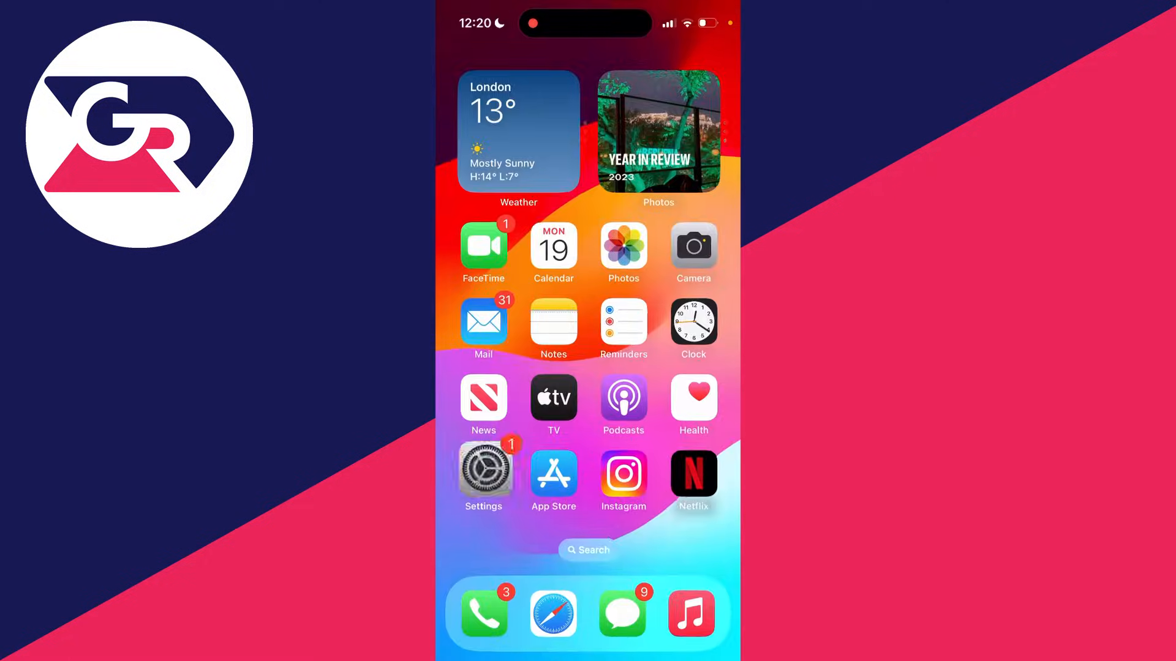
left_click(482, 470)
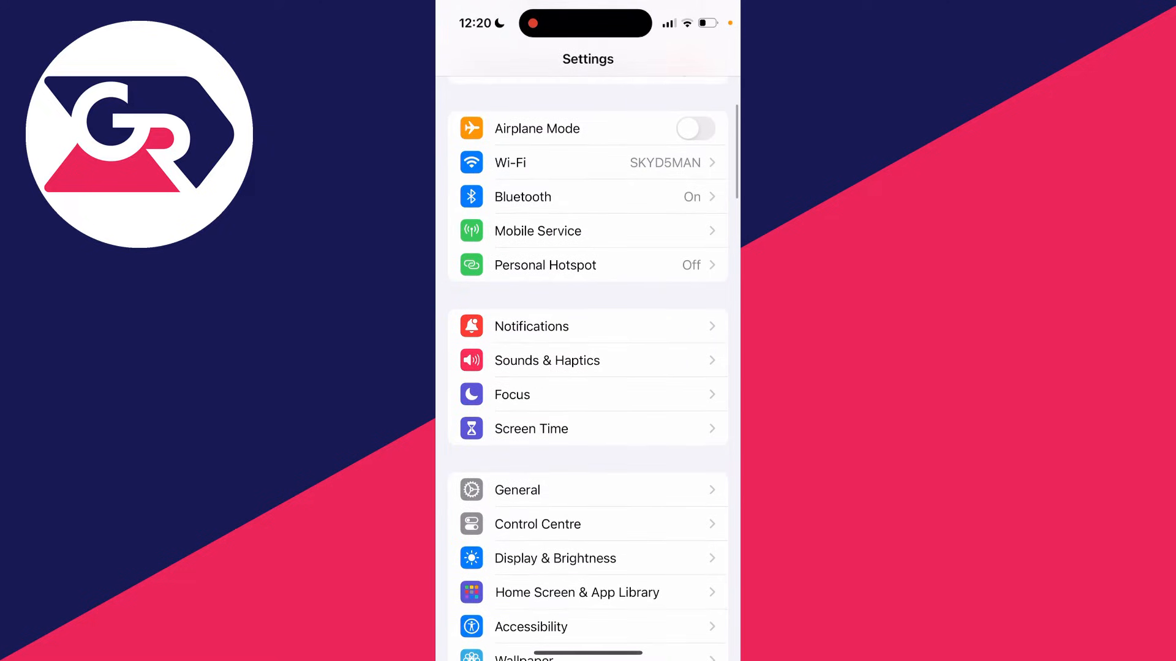
left_click(532, 429)
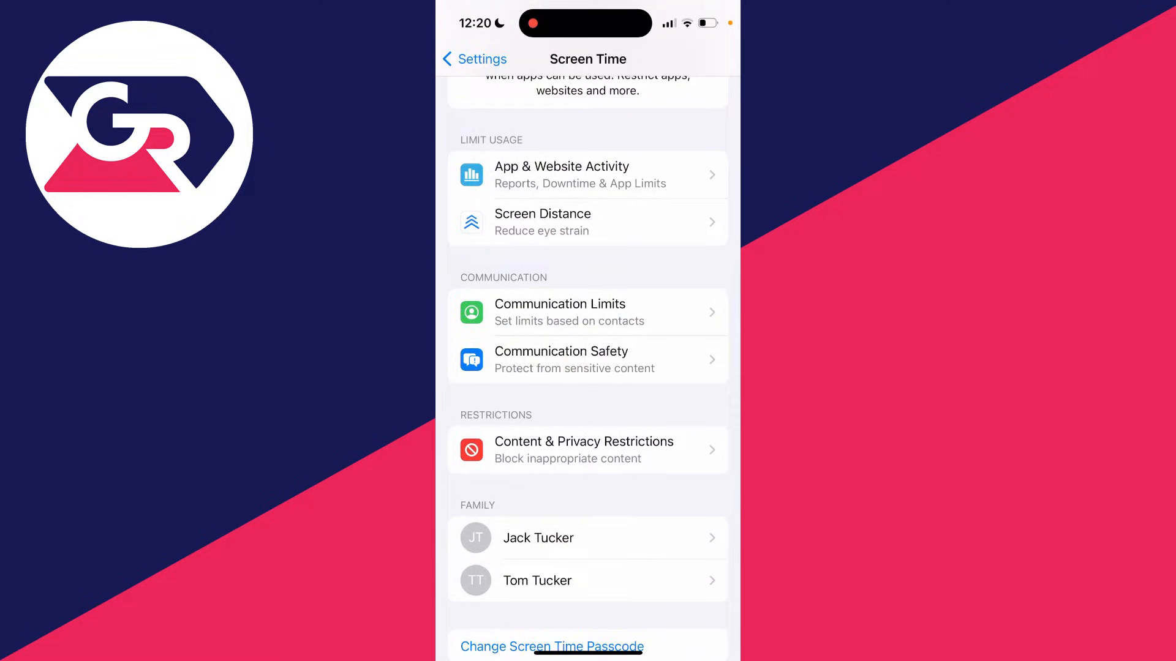
left_click(588, 450)
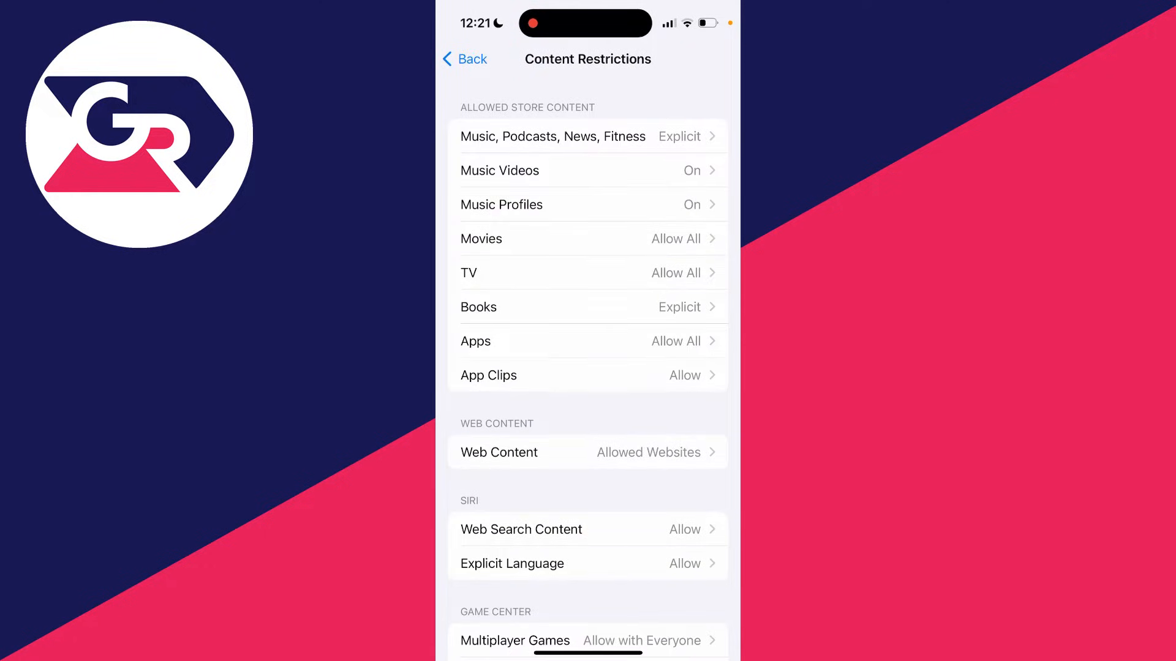
Step: Change Safari's Web Content restriction from Allowed Websites to Unrestricted
left_click(499, 453)
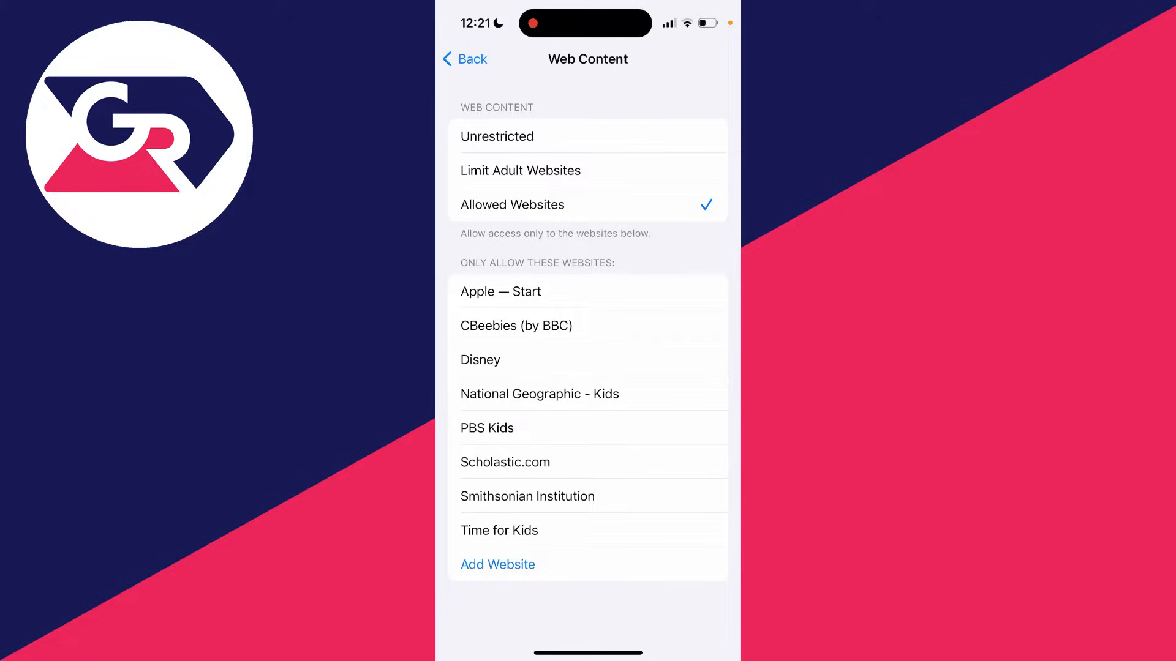
left_click(497, 136)
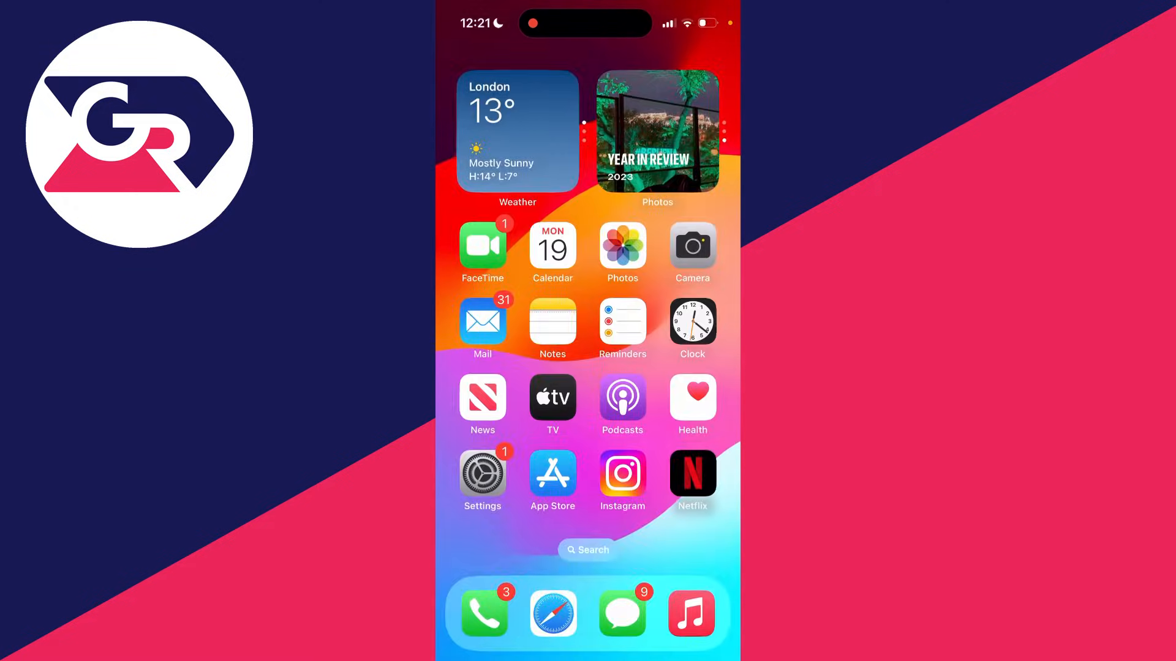
Step: Confirm google.com loads in Safari, then return to Settings
left_click(552, 612)
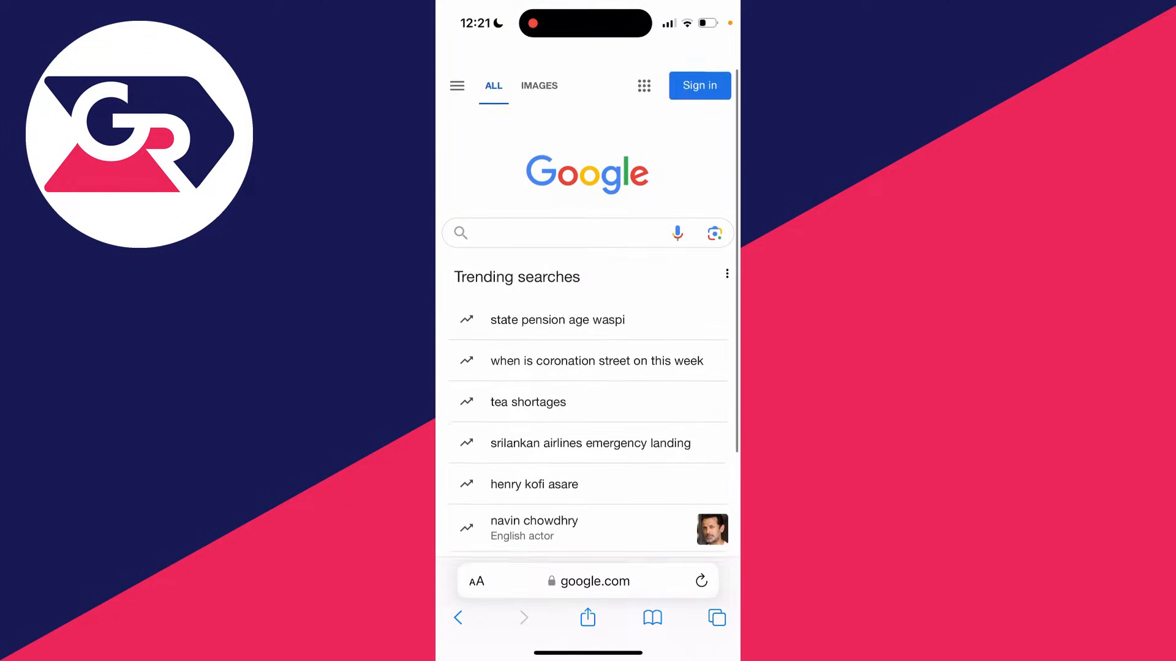
key("home")
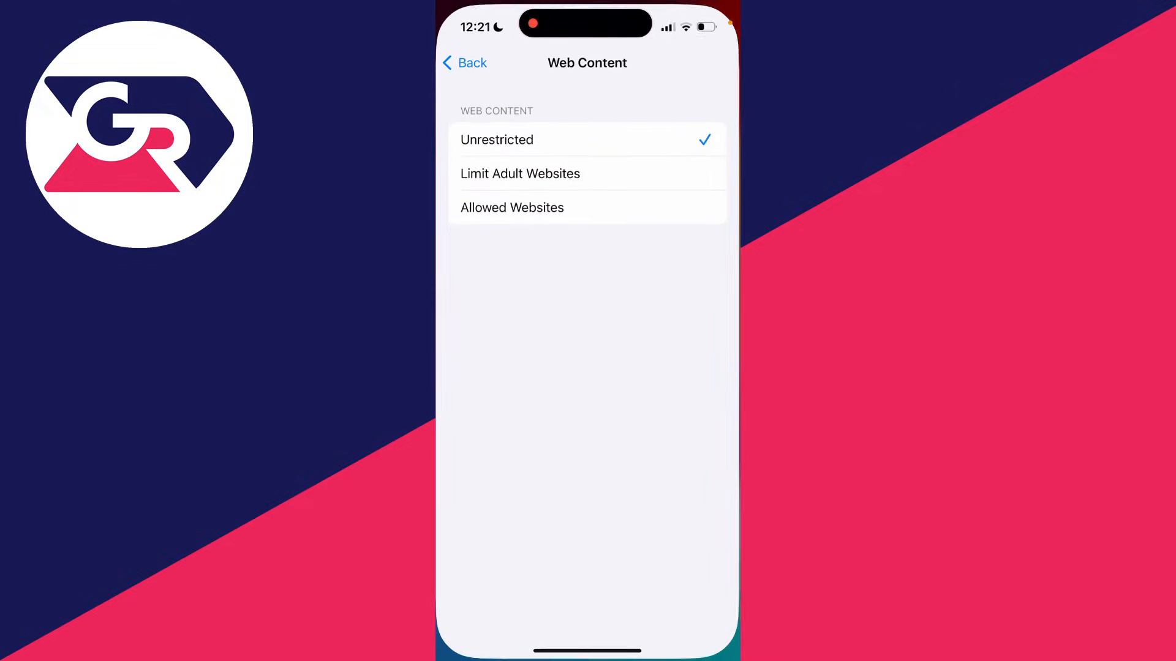
Step: Go to Safari's settings and bring Clear History and Website Data into view
left_click(466, 63)
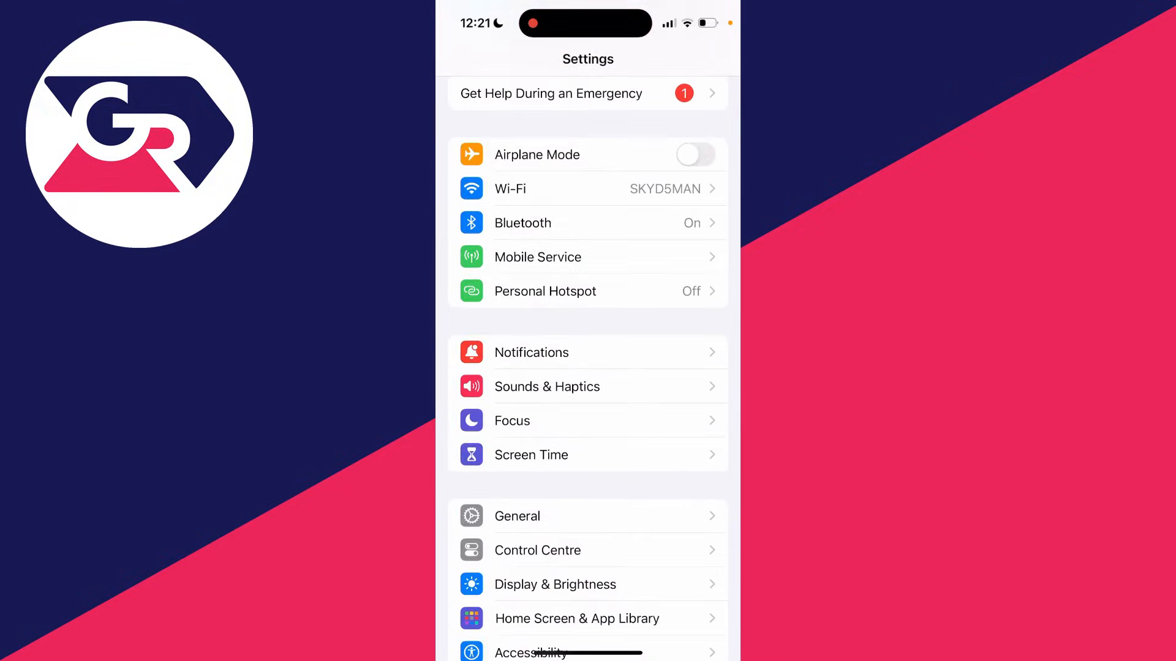
scroll("down", 3)
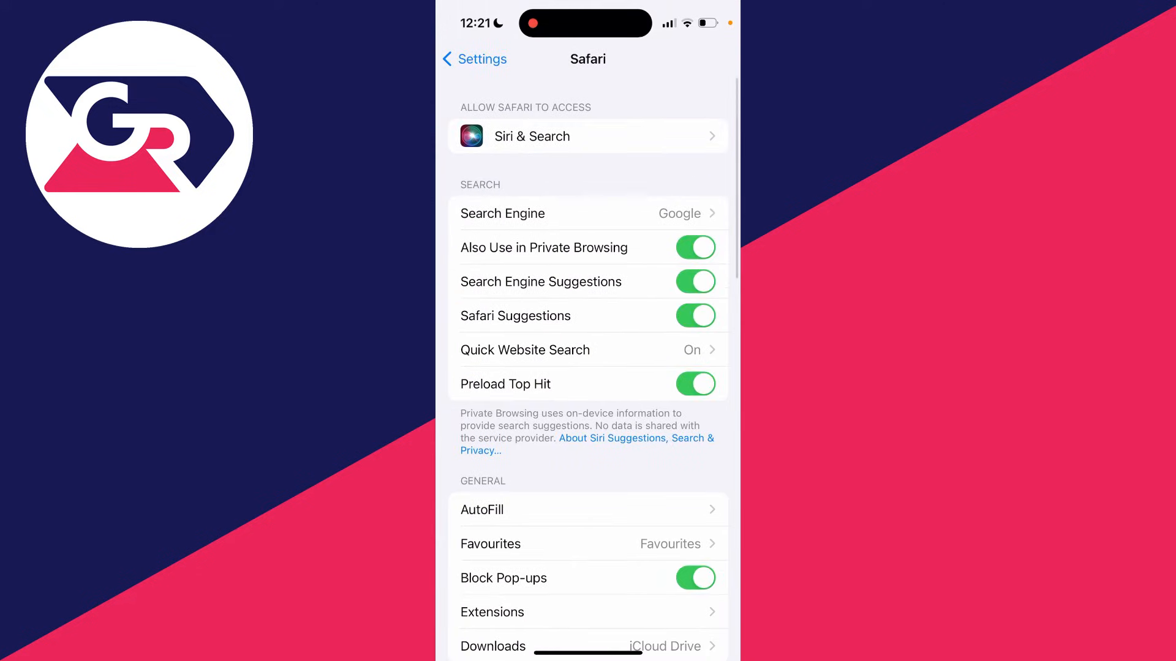
scroll("down", 3)
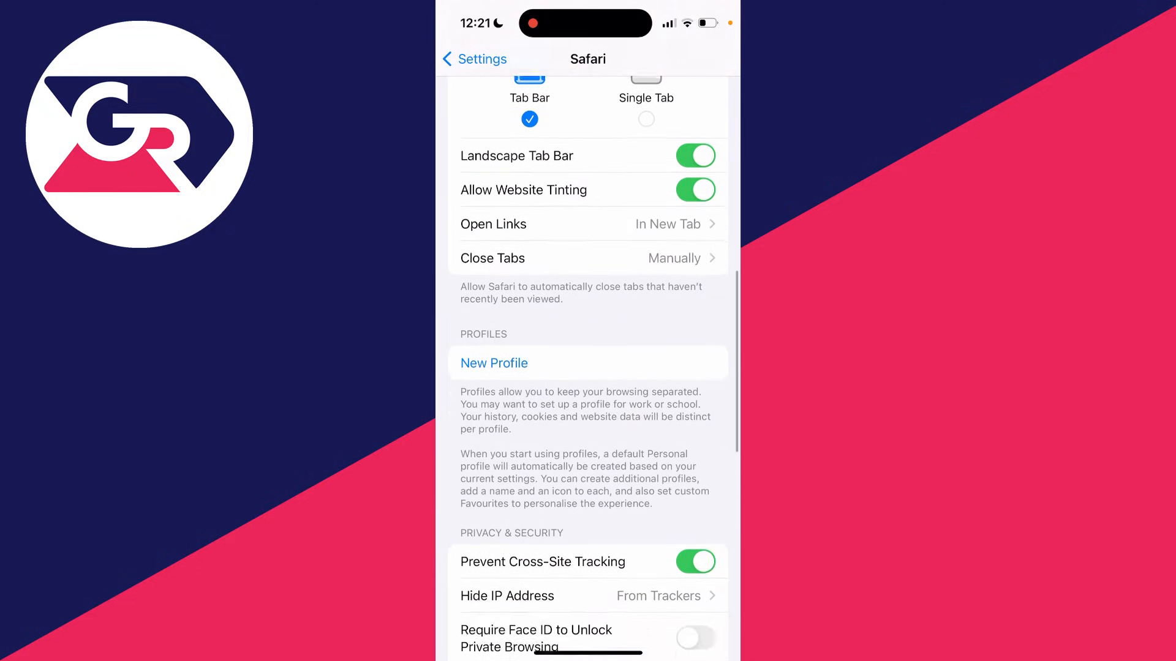
scroll("down", 3)
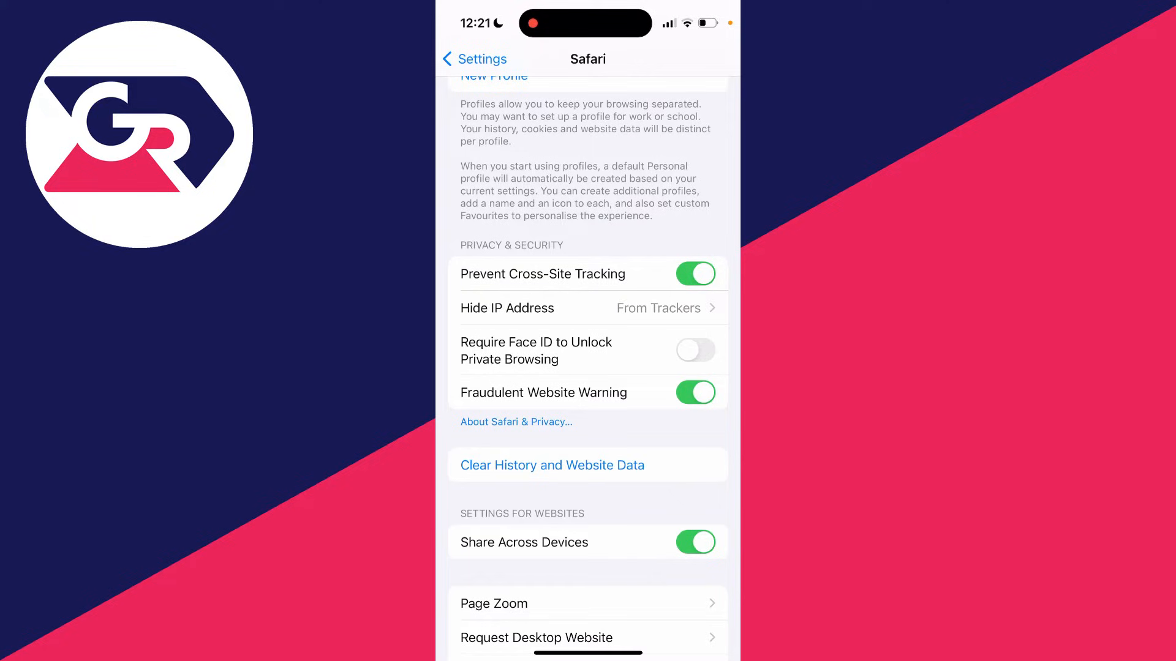
Step: Clear all Safari history and website data, closing all tabs
left_click(551, 466)
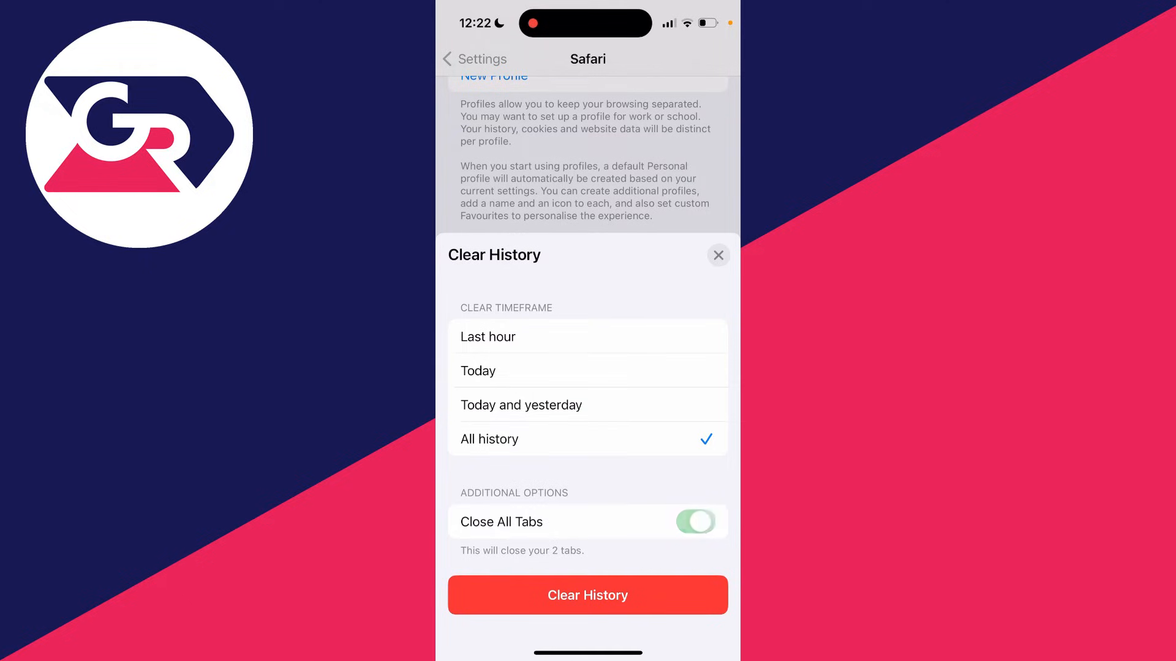
left_click(718, 255)
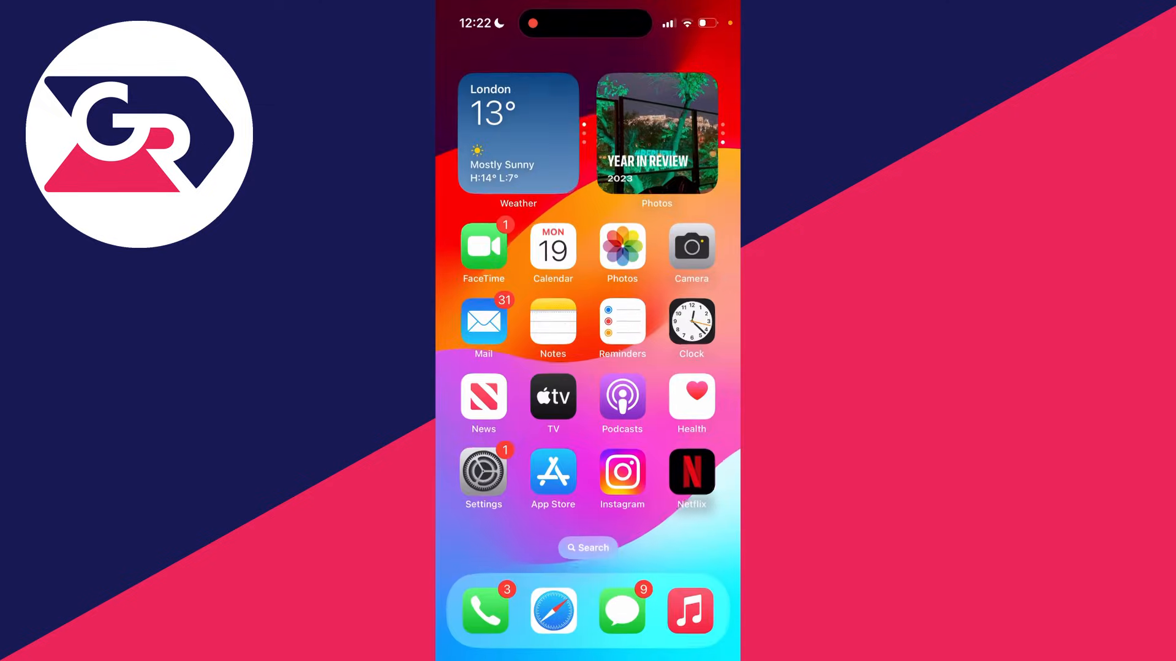
Step: Load apple.com from Safari's favourites to confirm pages work again
left_click(552, 611)
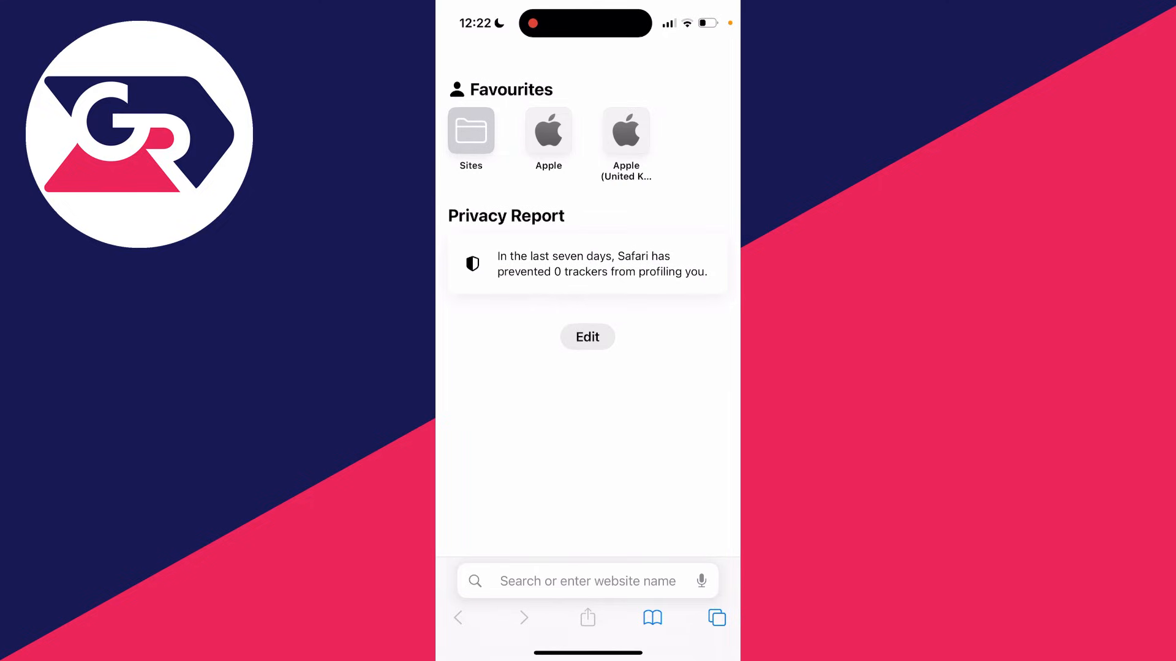
left_click(549, 130)
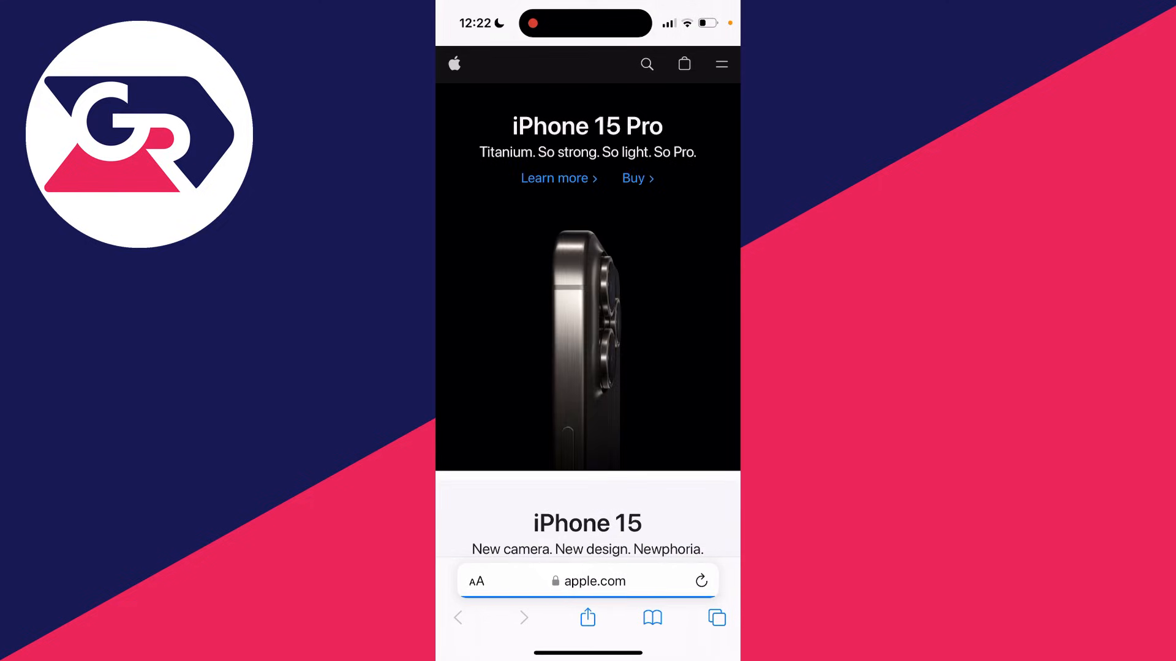